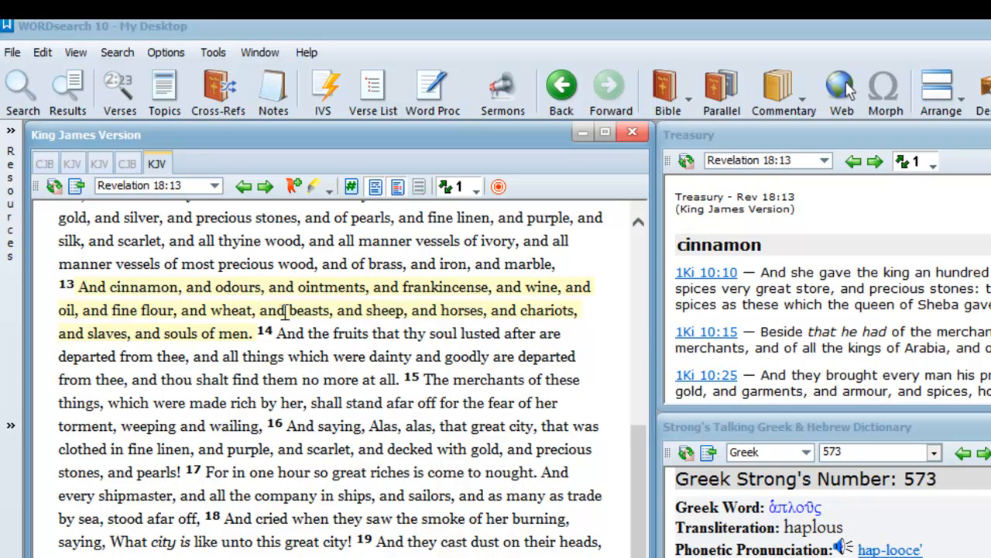
mouse_move(388, 329)
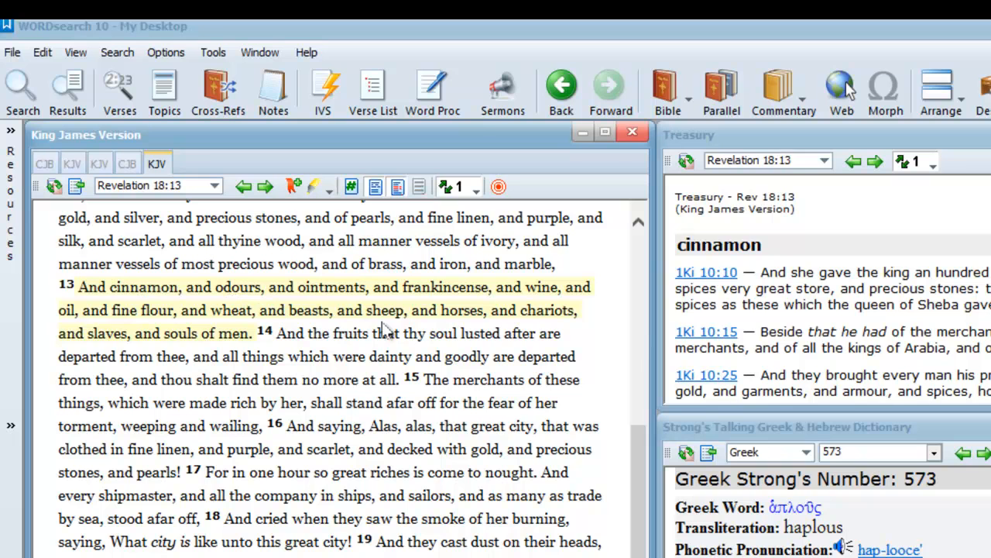
mouse_move(403, 326)
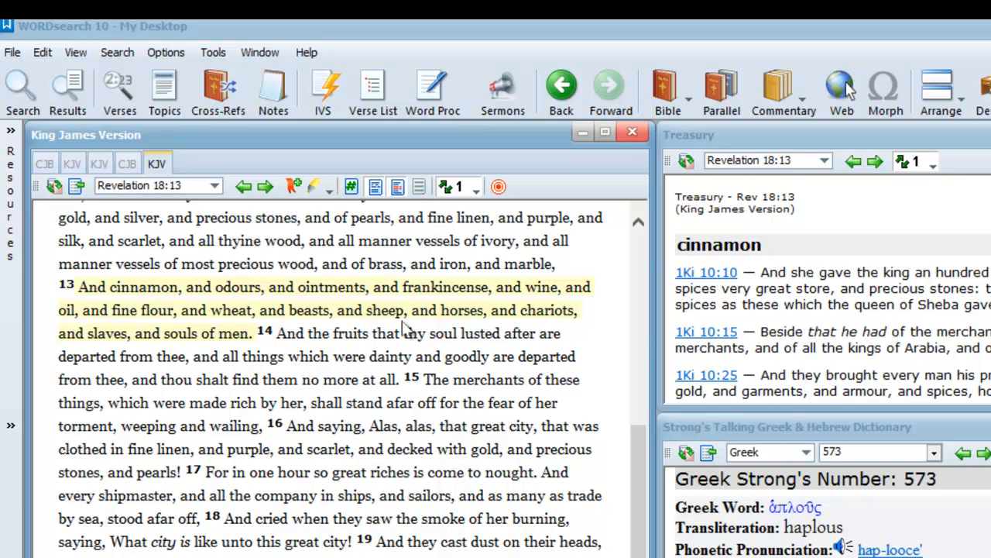
mouse_move(286, 328)
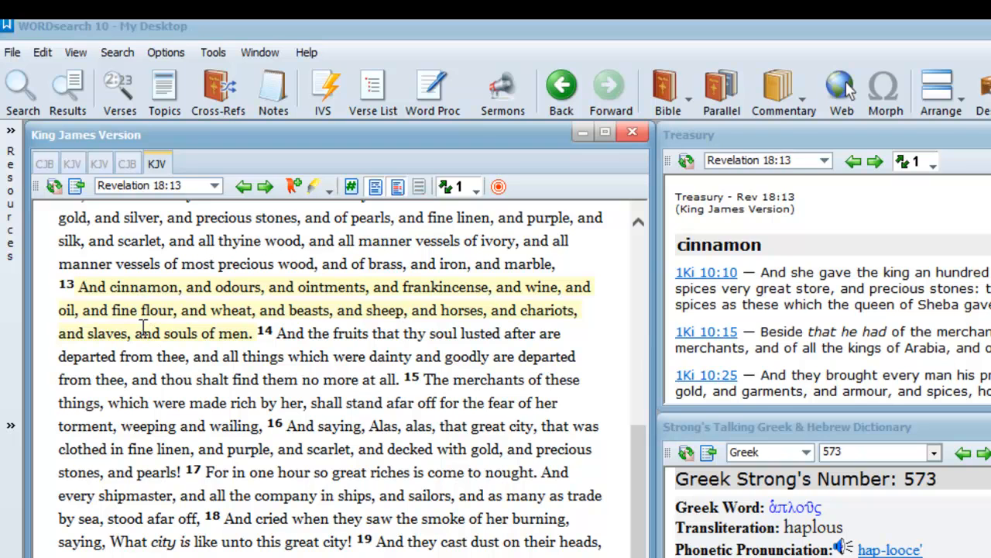
mouse_move(208, 333)
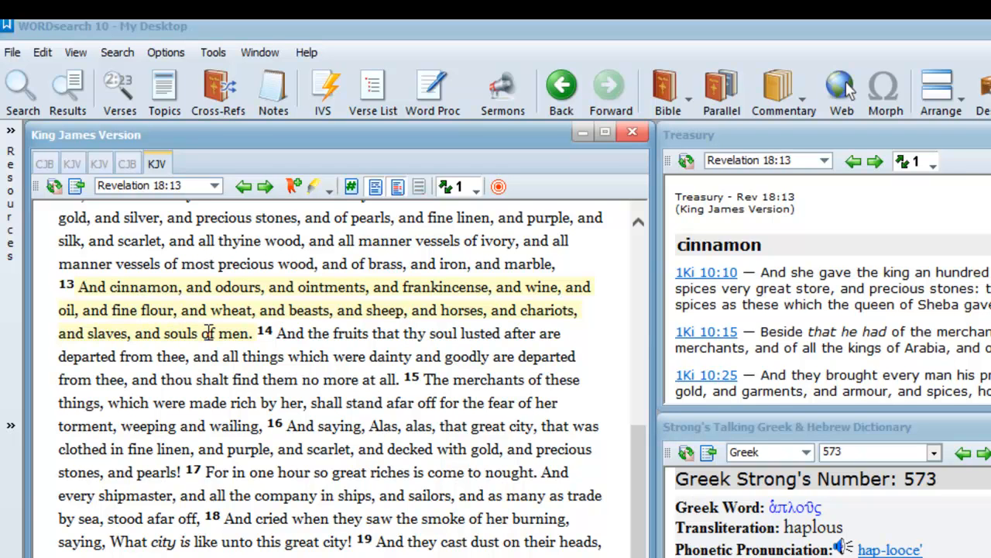
mouse_move(250, 333)
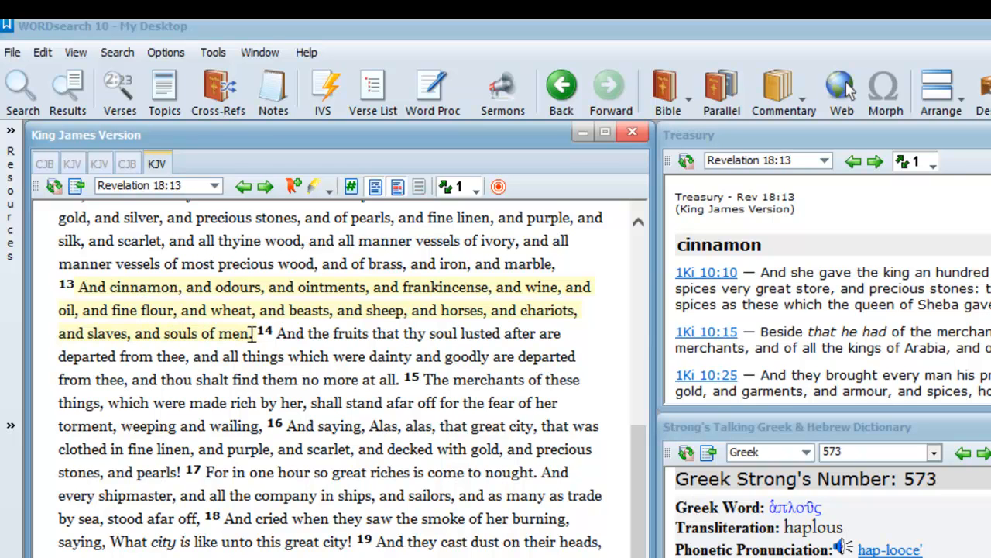
mouse_move(349, 353)
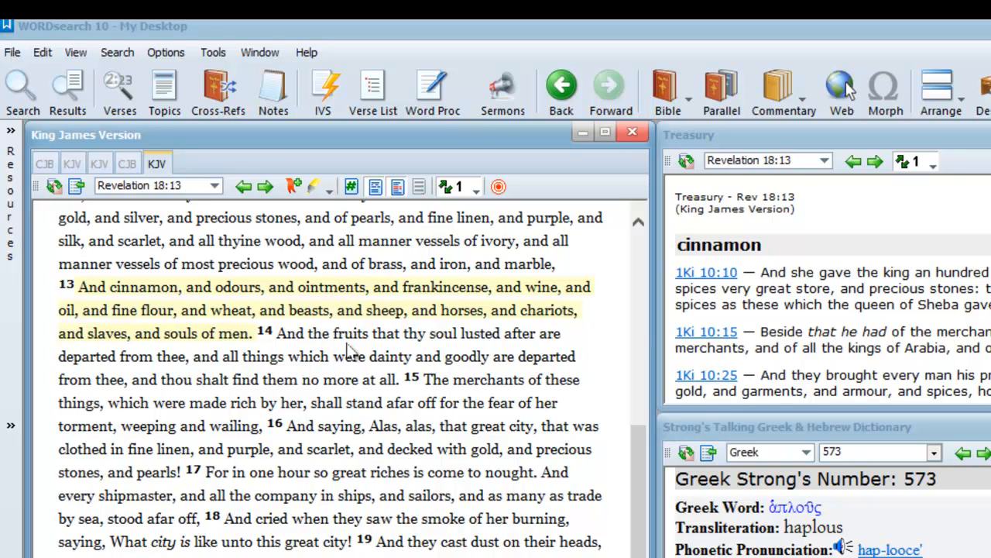
mouse_move(397, 329)
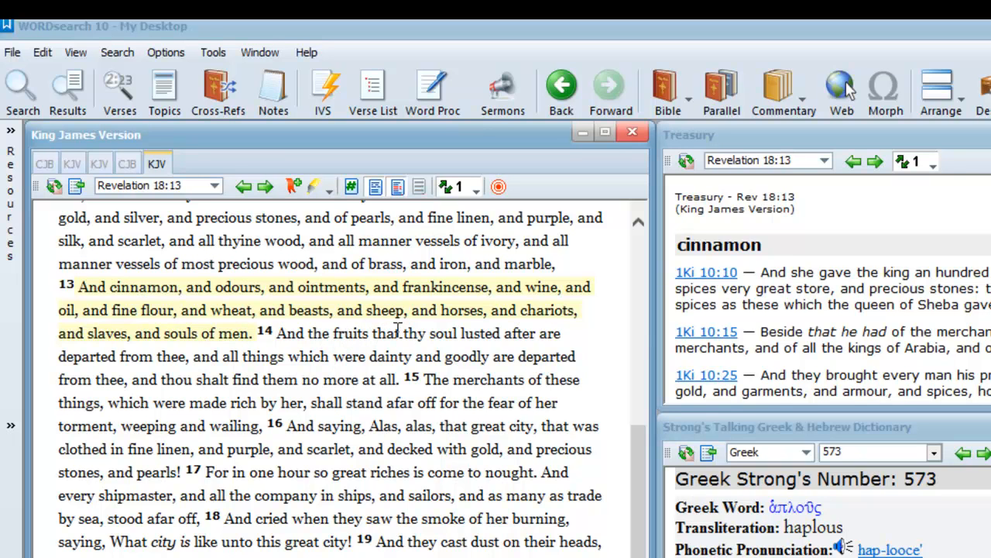
mouse_move(464, 328)
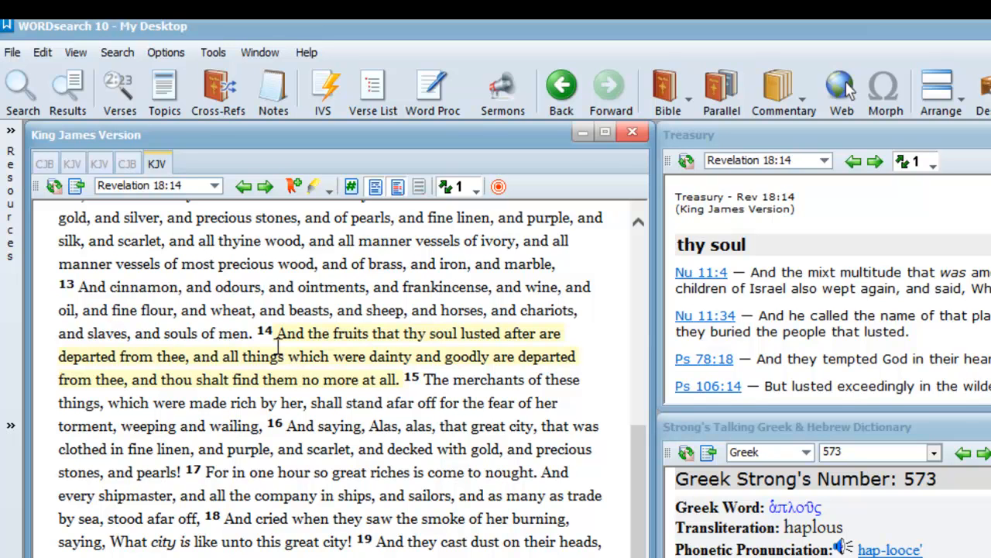
mouse_move(179, 373)
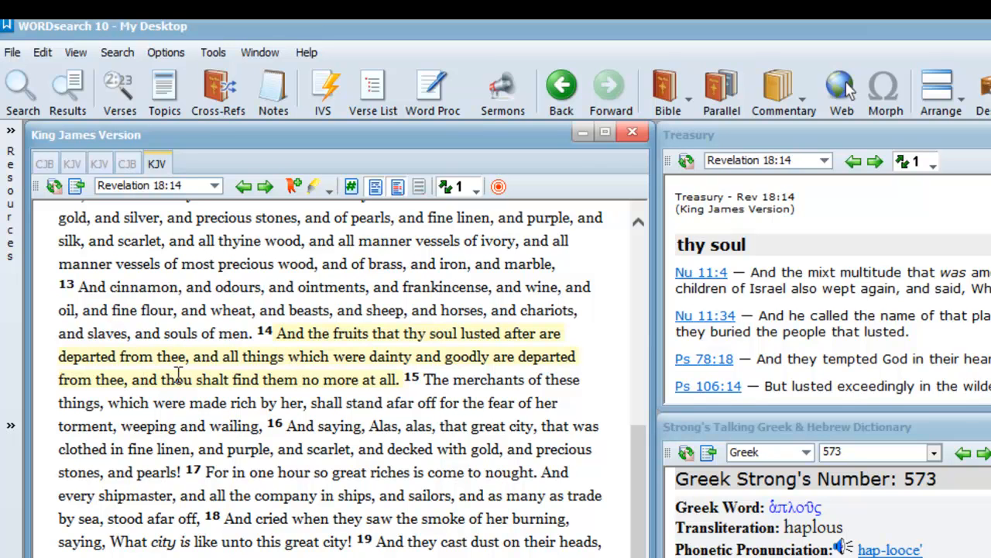
mouse_move(264, 372)
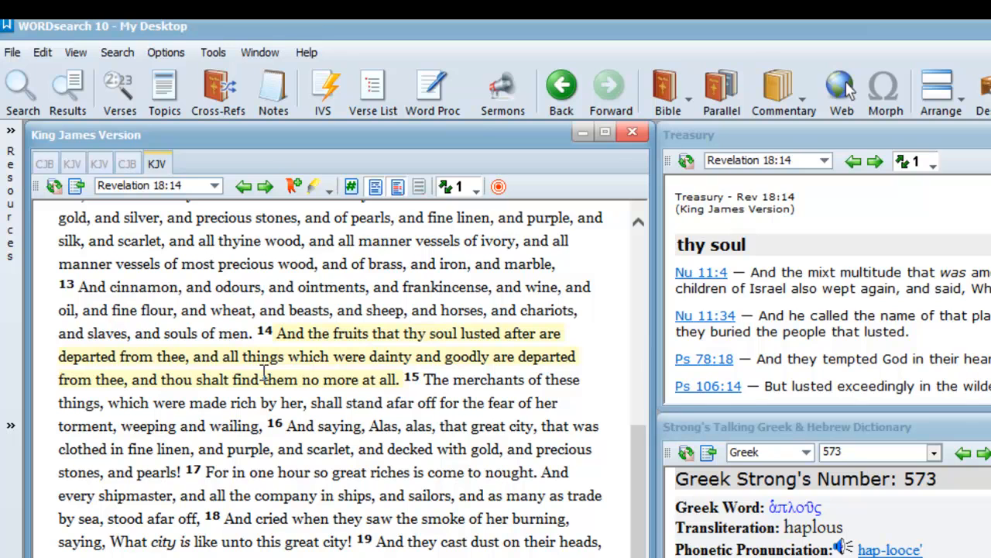
mouse_move(362, 372)
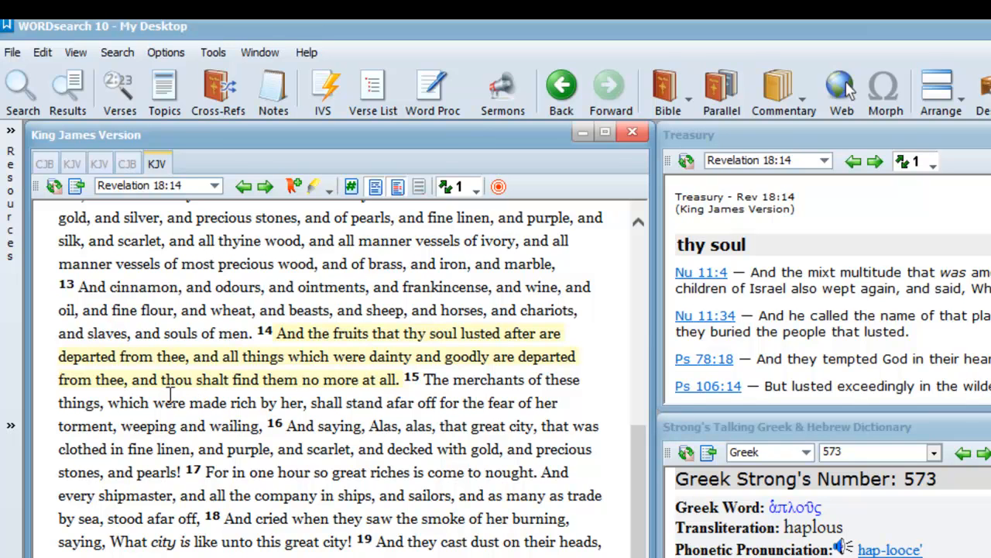
mouse_move(229, 396)
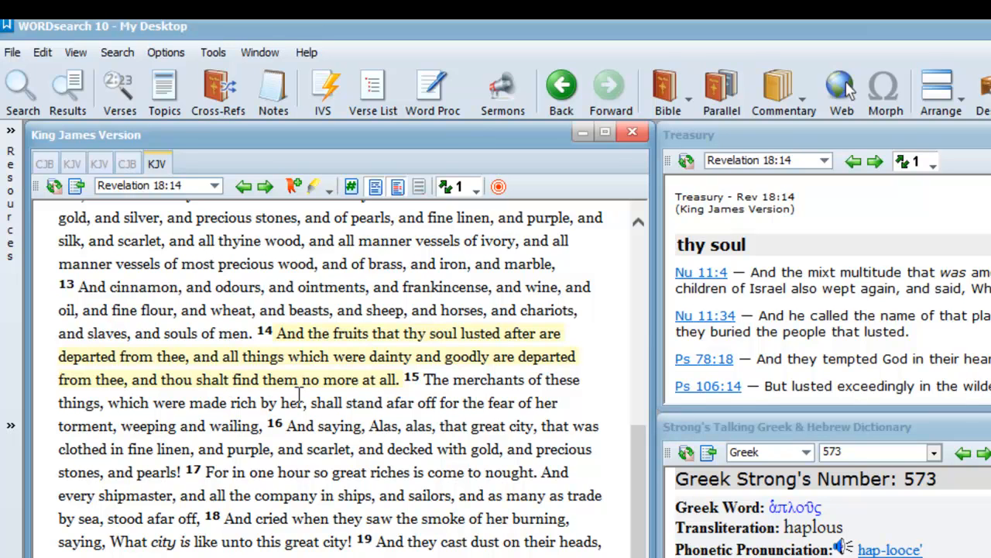
mouse_move(395, 401)
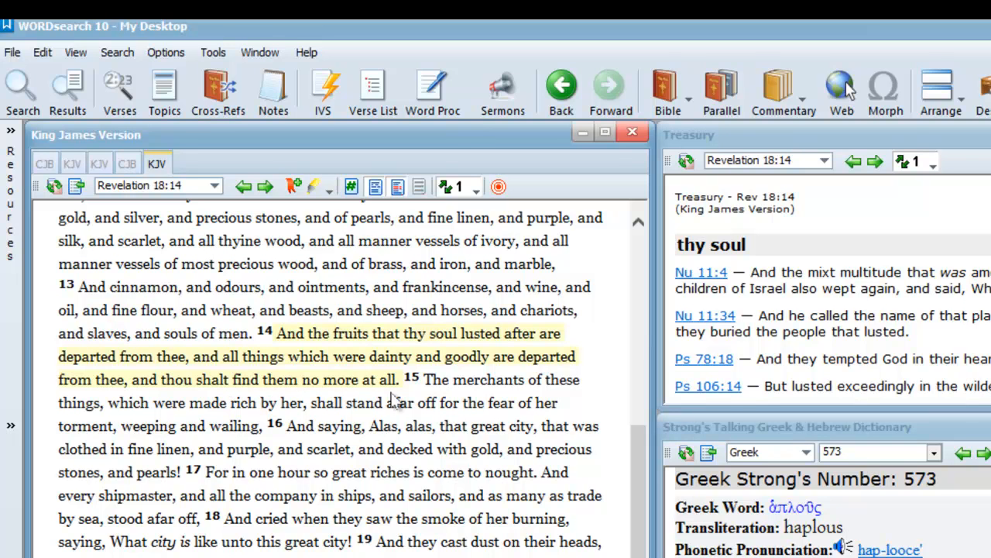
mouse_move(546, 488)
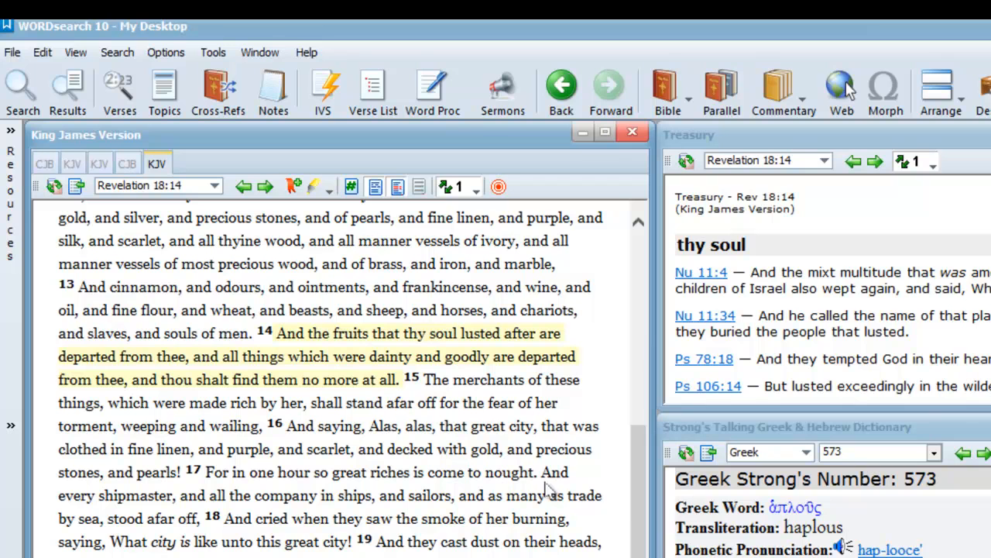
mouse_move(636, 496)
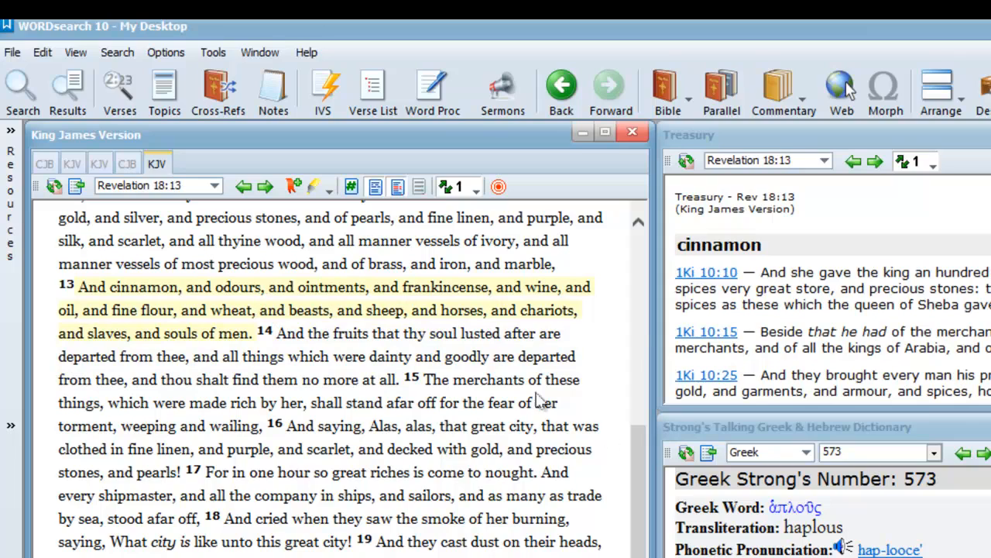
mouse_move(643, 496)
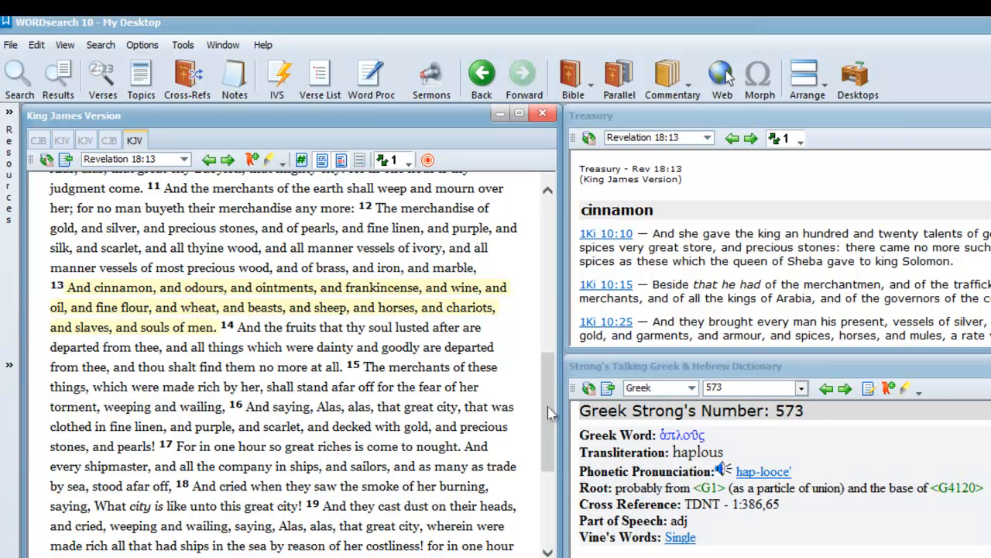
mouse_move(536, 394)
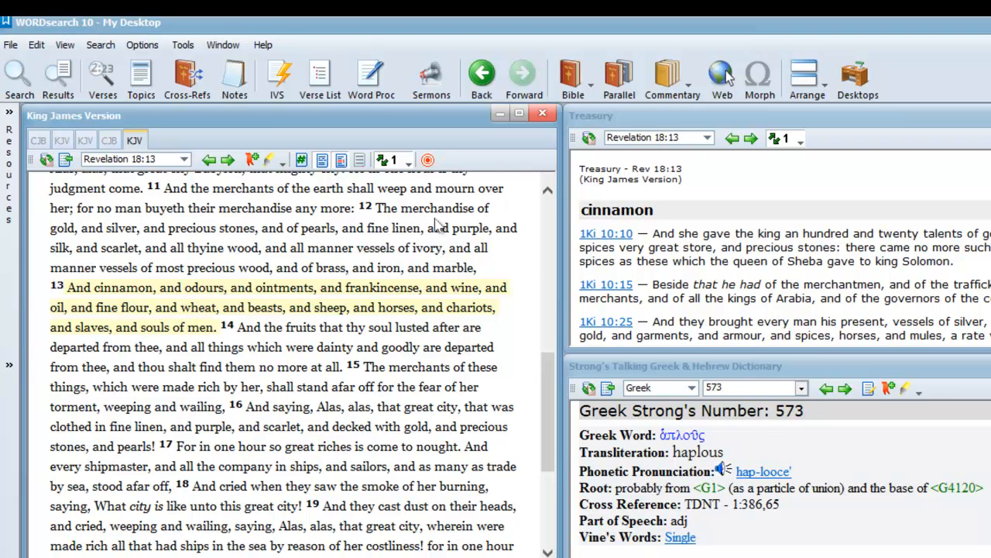
mouse_move(425, 248)
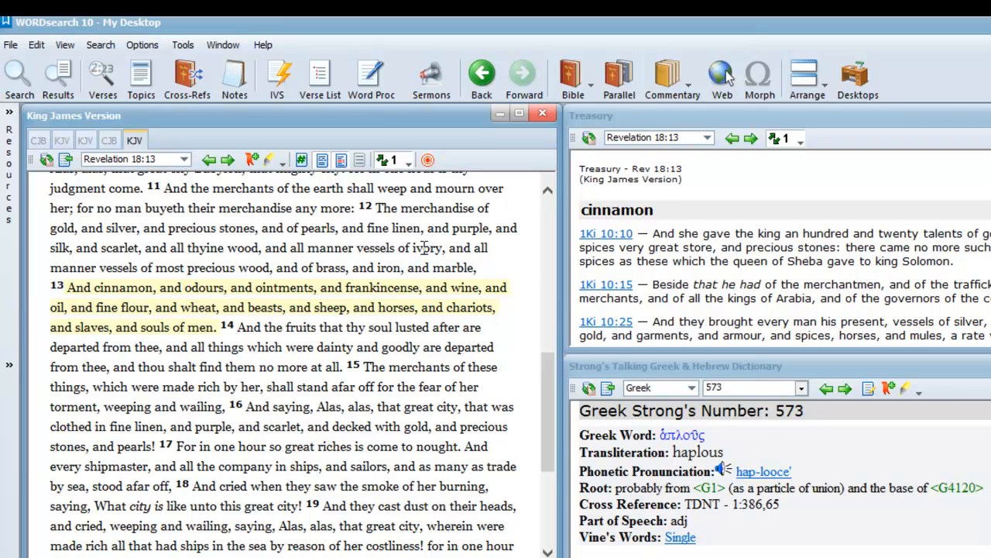
mouse_move(434, 264)
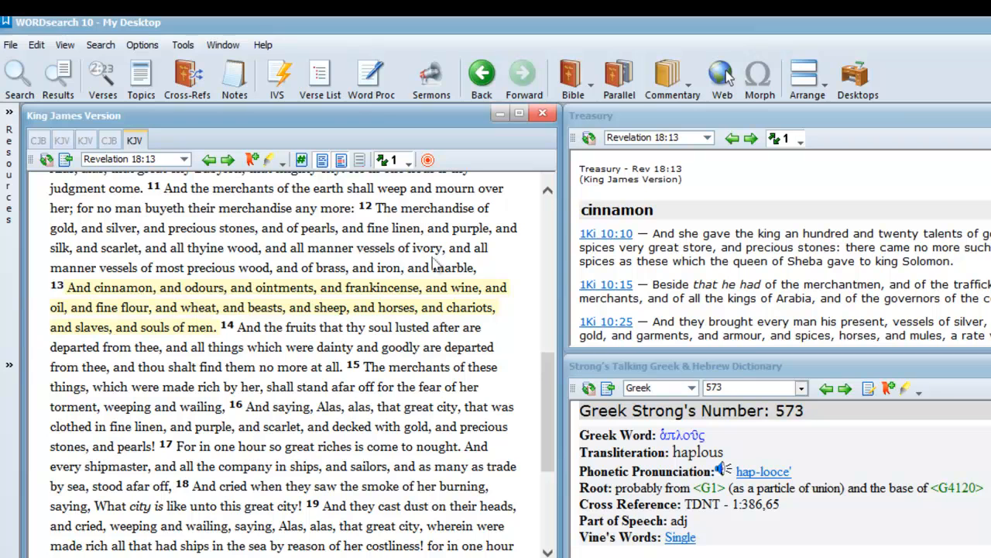
mouse_move(437, 263)
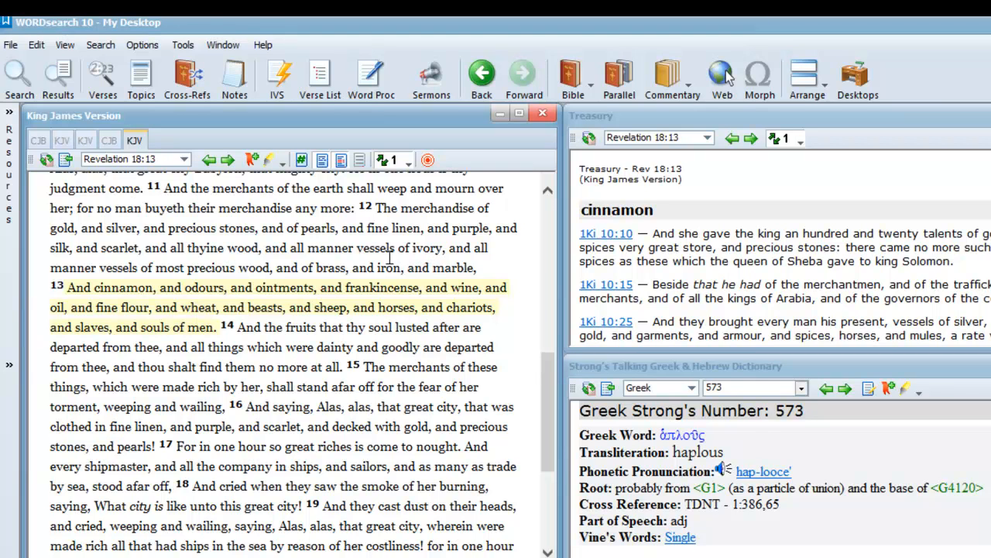
mouse_move(416, 286)
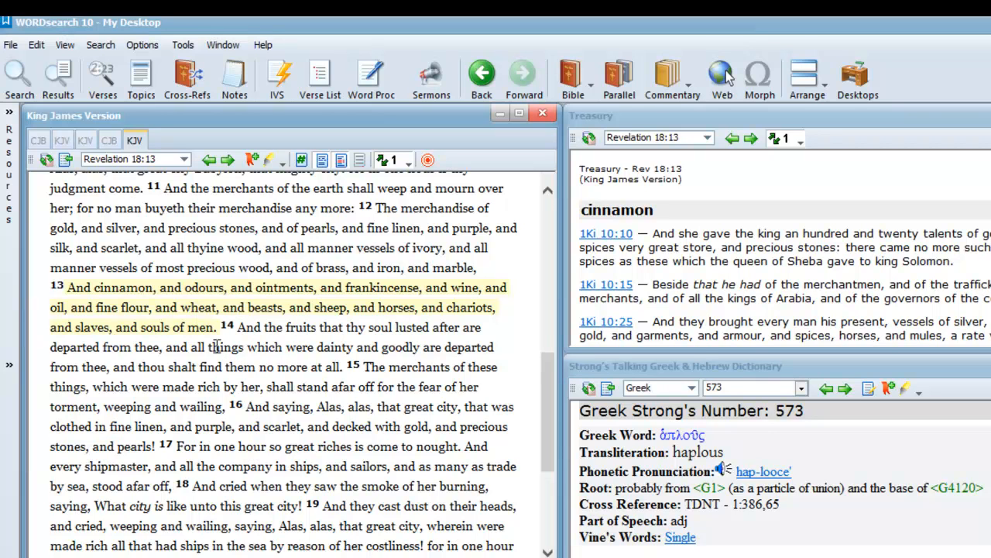
mouse_move(161, 364)
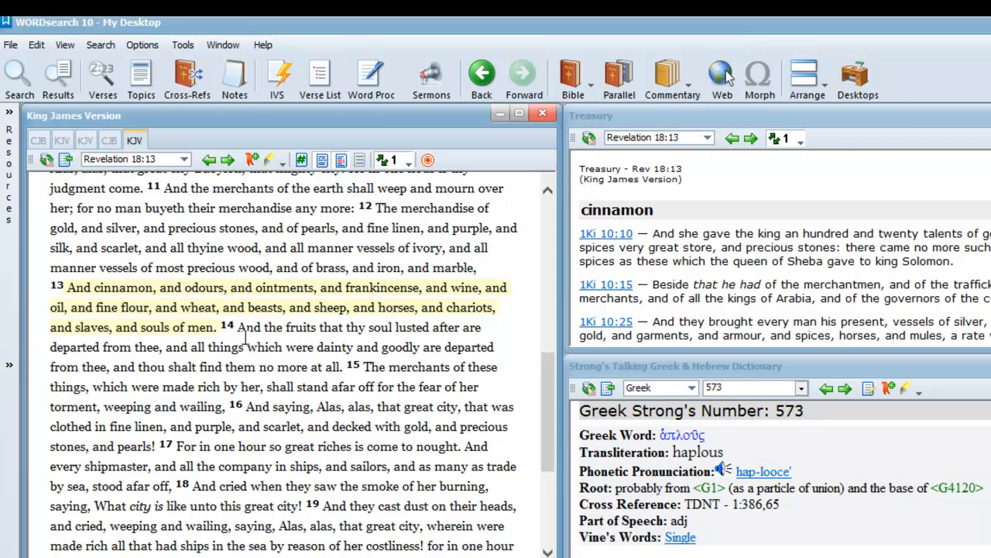
mouse_move(260, 337)
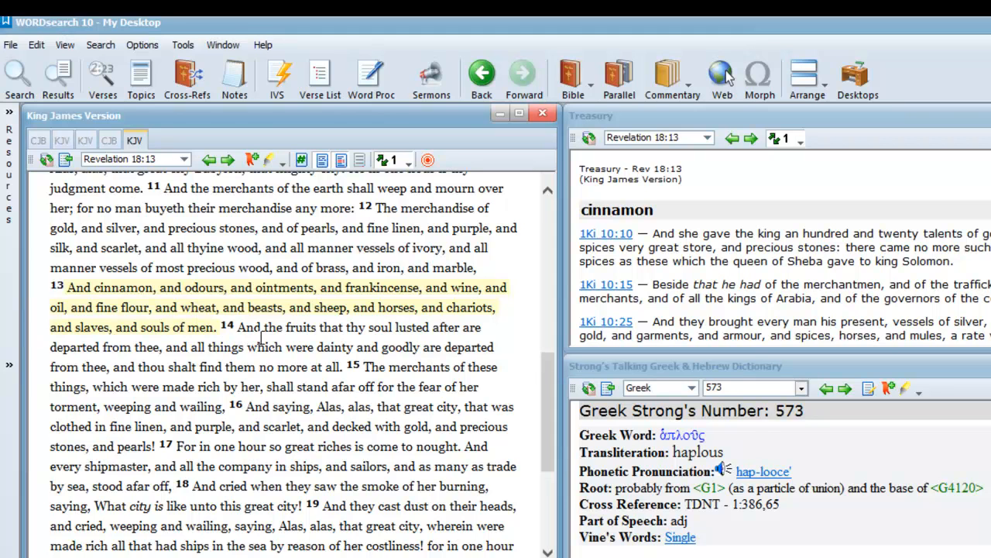
mouse_move(325, 341)
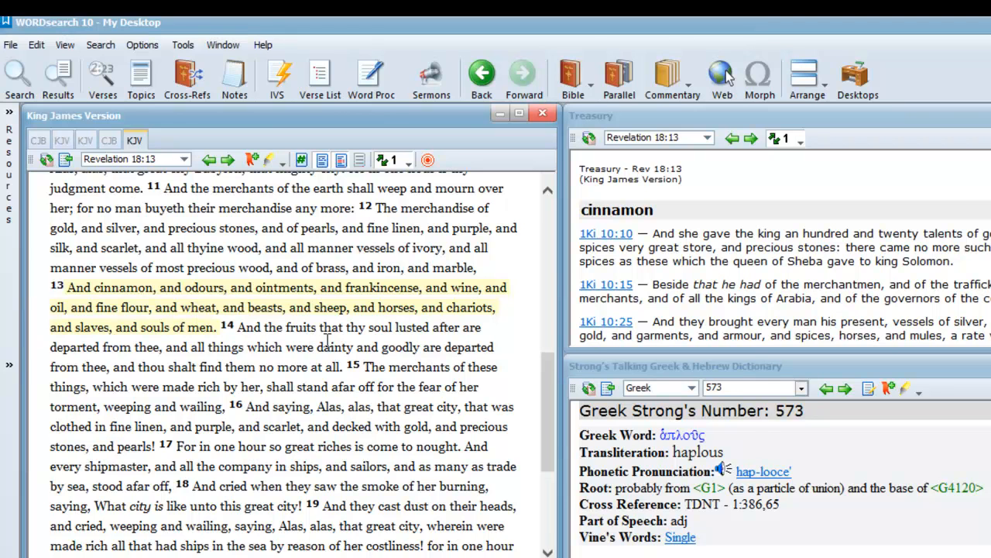
mouse_move(329, 354)
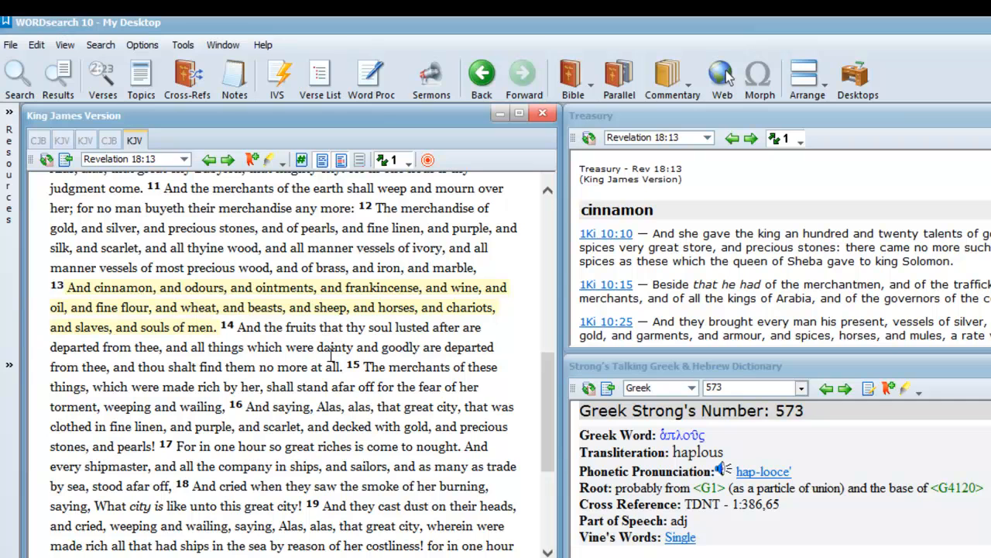